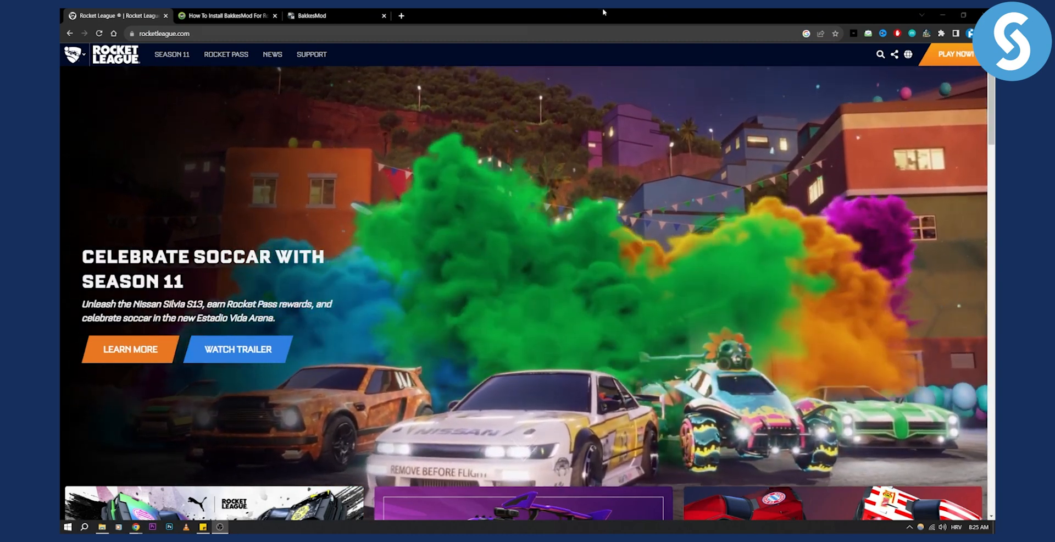
Show the bakkesmod.com home page with its Download now trainer offer
left_click(329, 16)
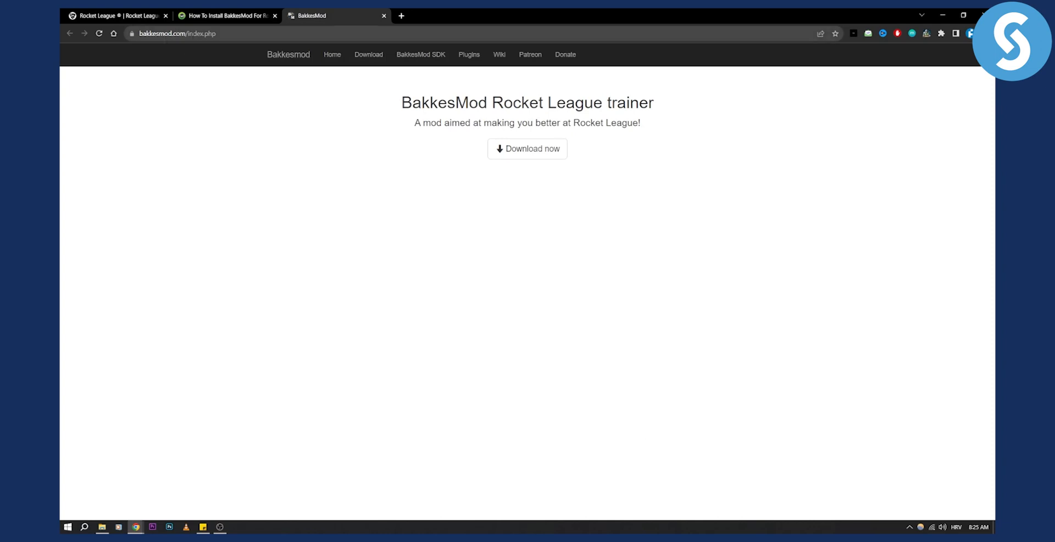
mouse_move(292, 50)
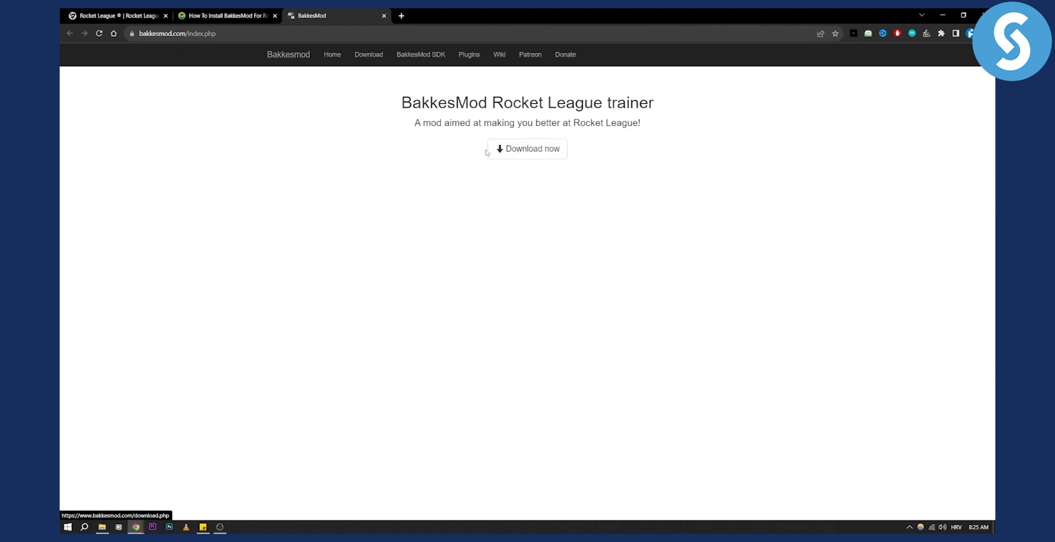
mouse_move(520, 166)
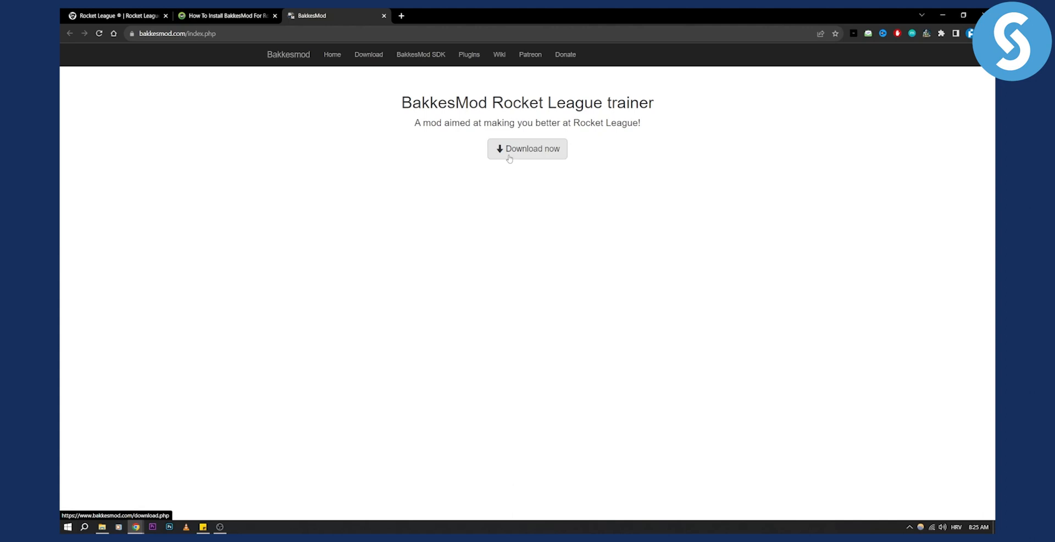
mouse_move(255, 11)
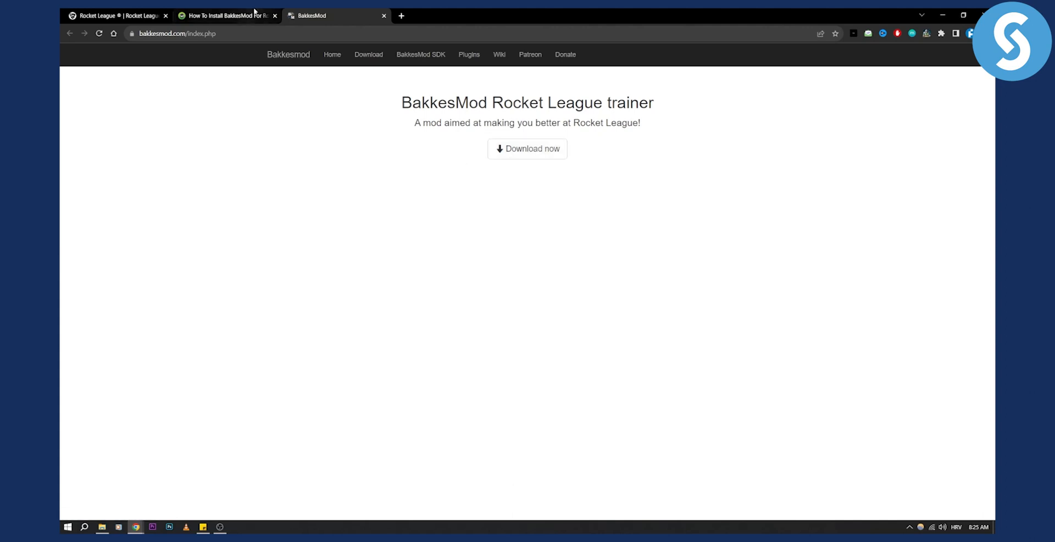
Return to the AFK Gaming guide and highlight BakkesModSetup.exe in step 4
left_click(226, 15)
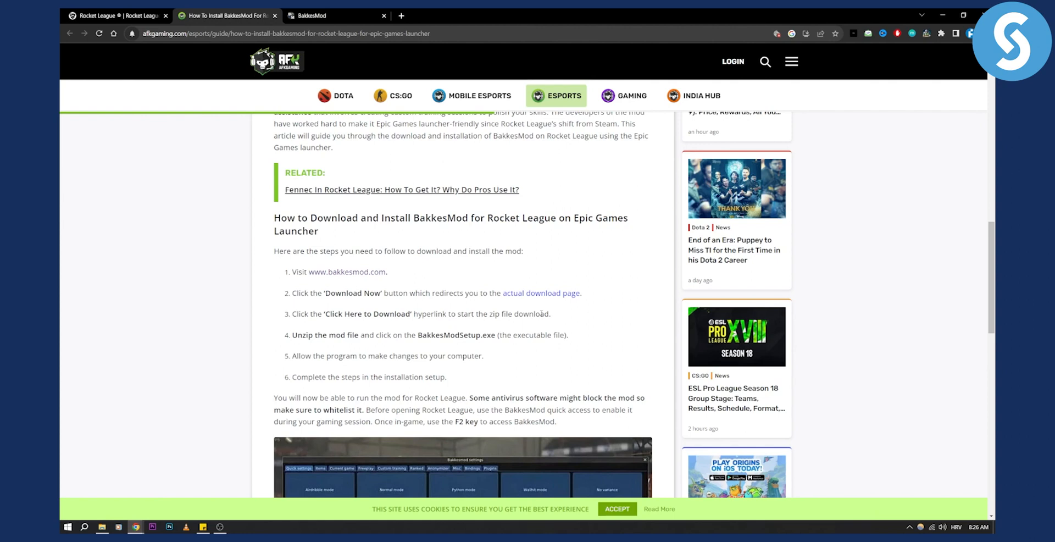
mouse_move(437, 329)
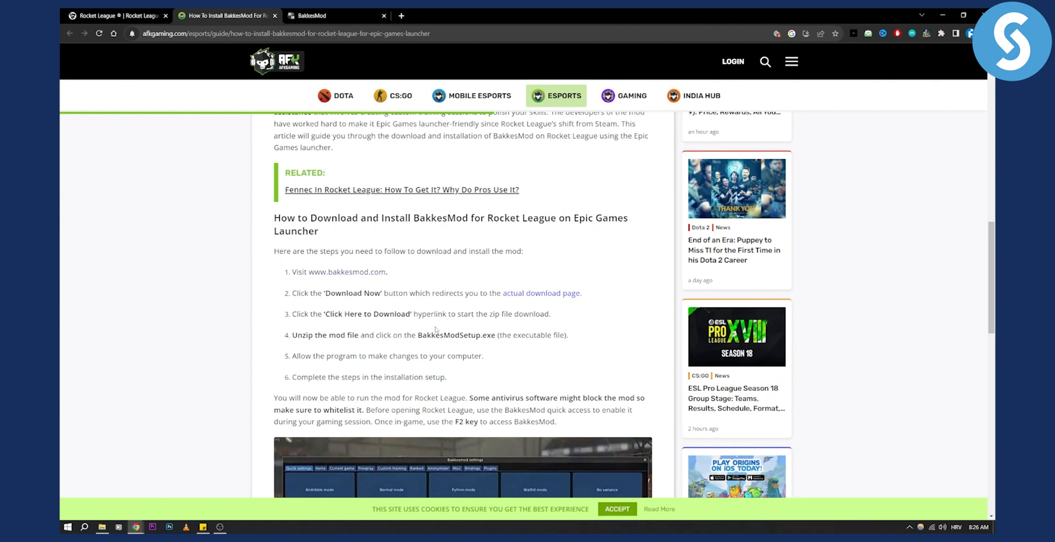
double_click(455, 335)
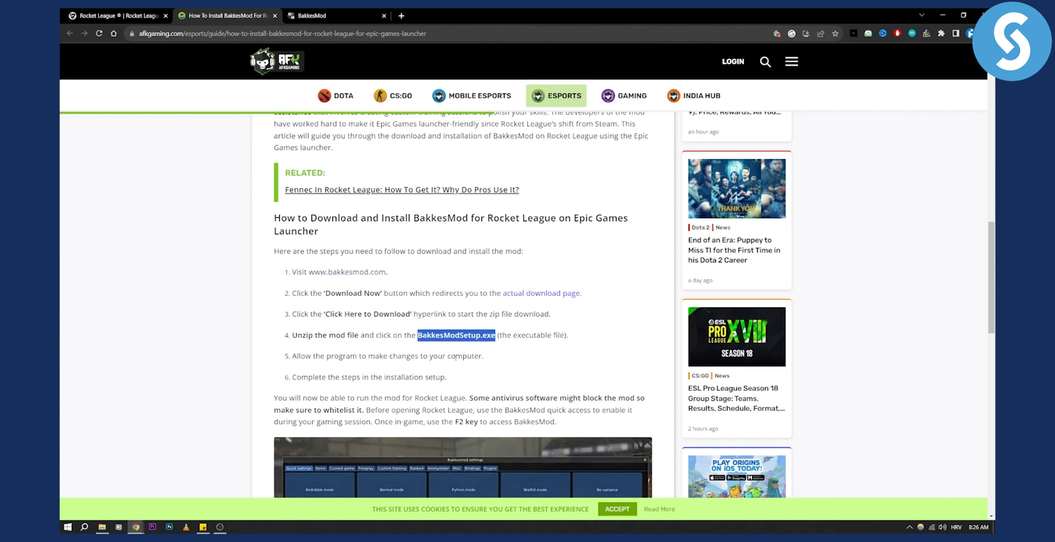
Scroll slightly to the note about whitelisting BakkesMod in antivirus software
scroll("down", 3)
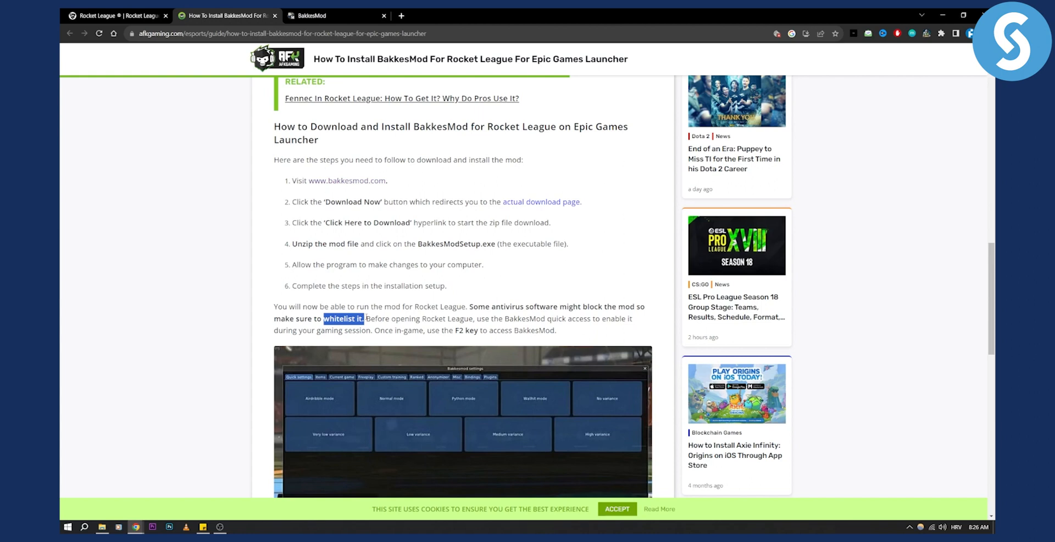
Scroll past the BakkesMod settings screenshot to the anti-cheat software warning
scroll("down", 3)
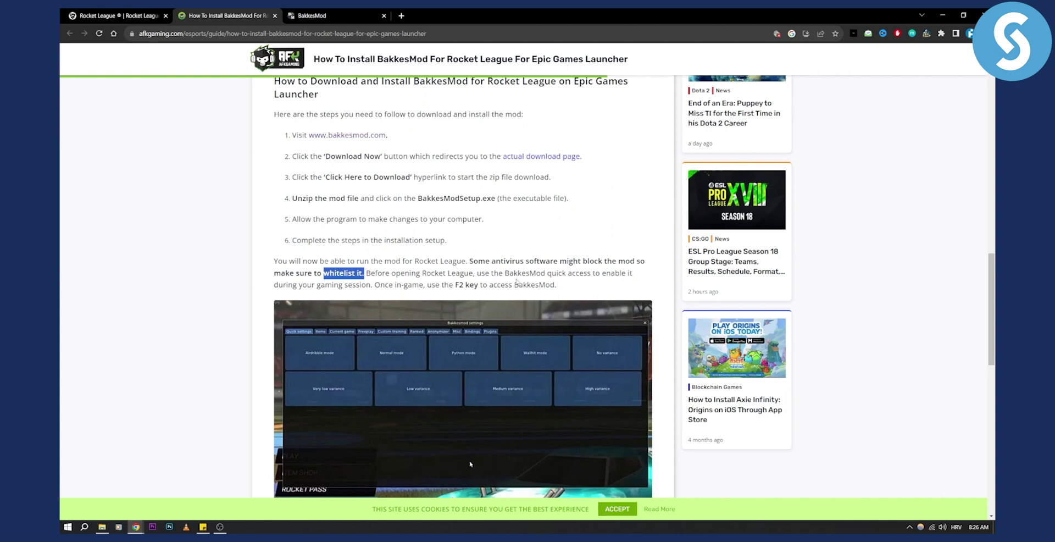
scroll("down", 3)
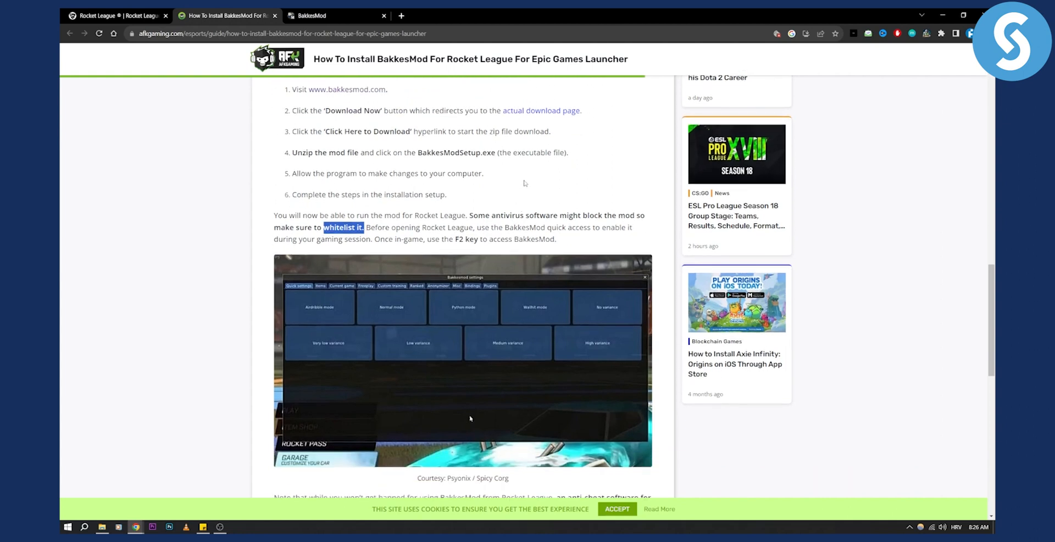
scroll("down", 3)
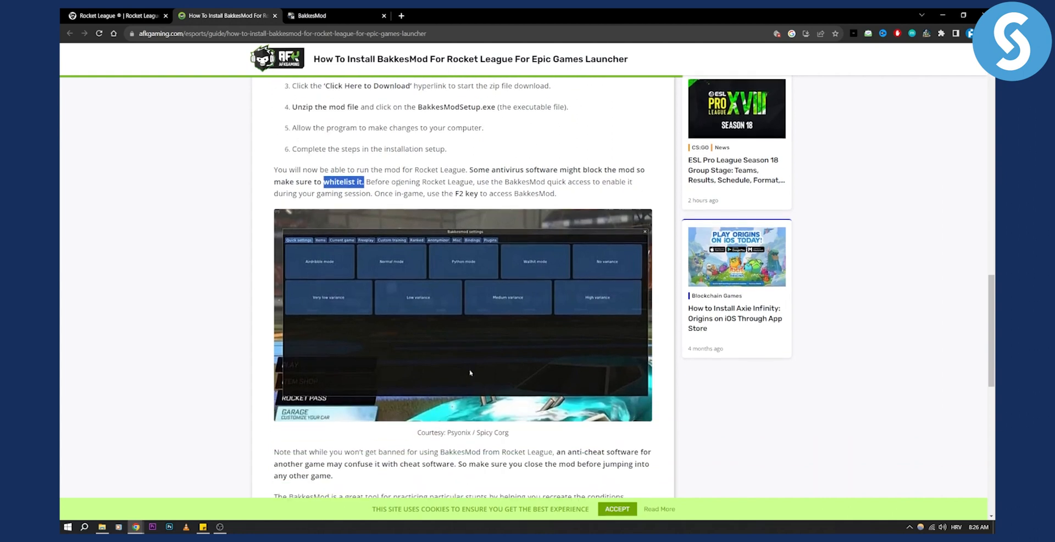
scroll("down", 3)
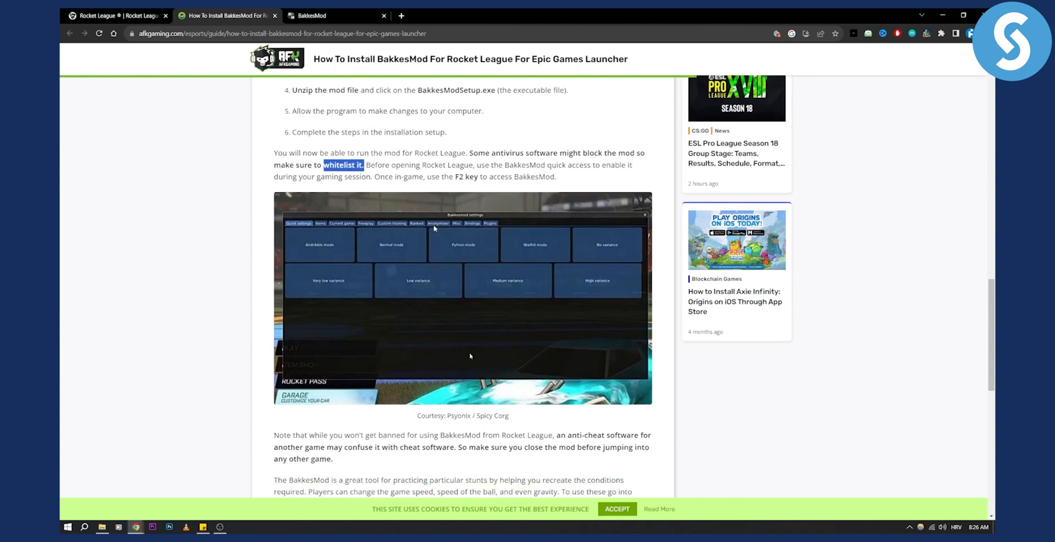
scroll("down", 3)
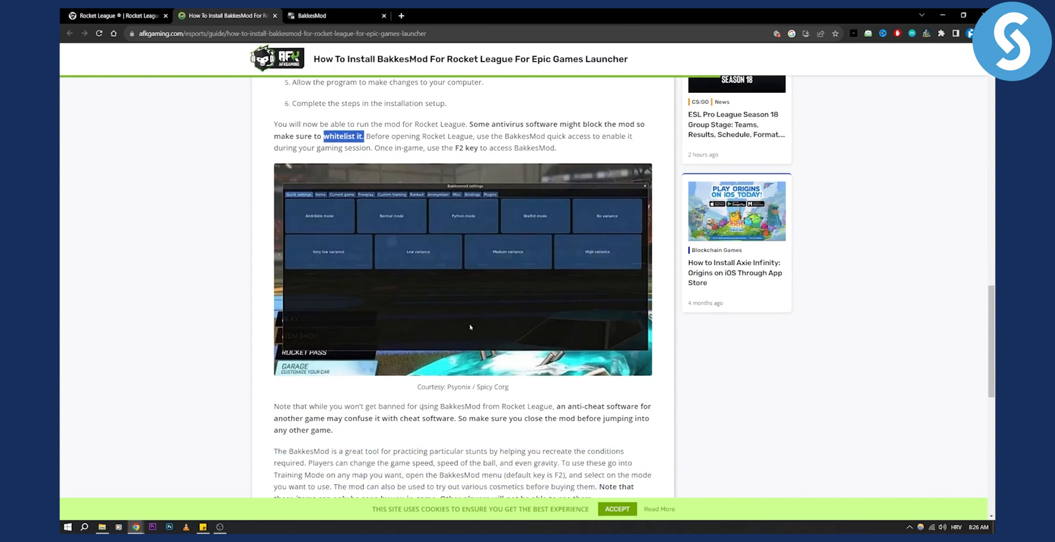